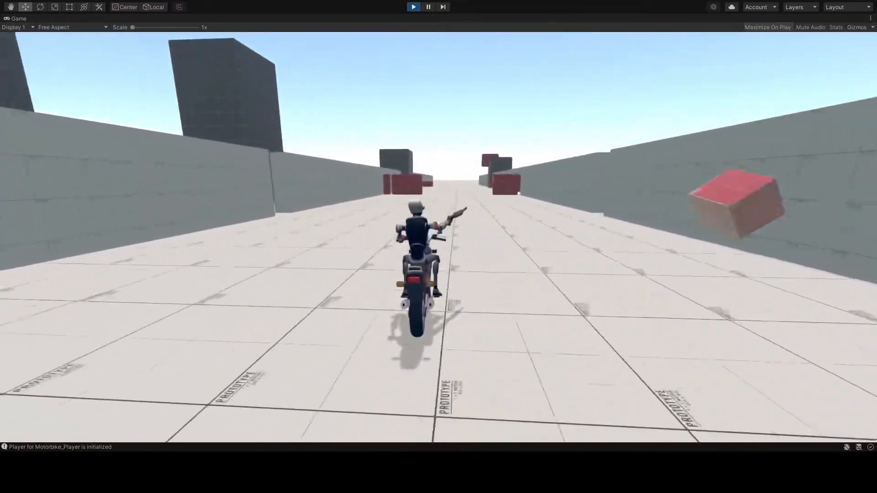
Stop the motorbike play test to return to editing the robot rider scene.
left_click(429, 7)
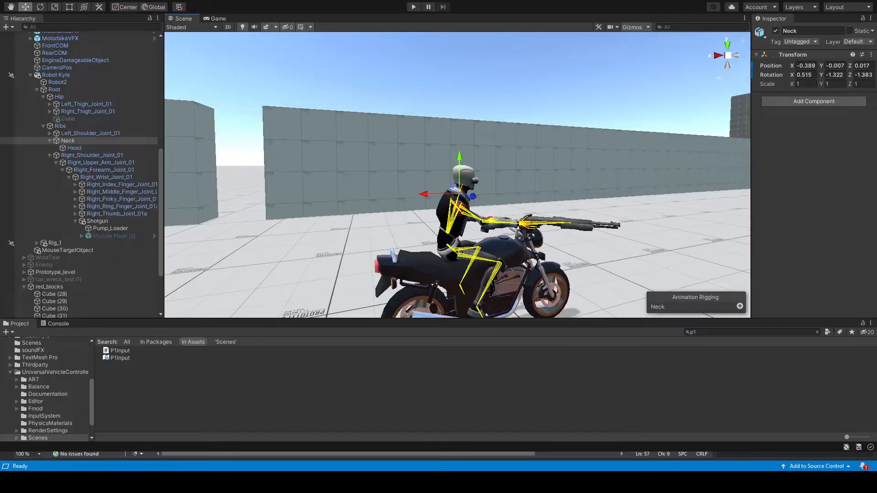